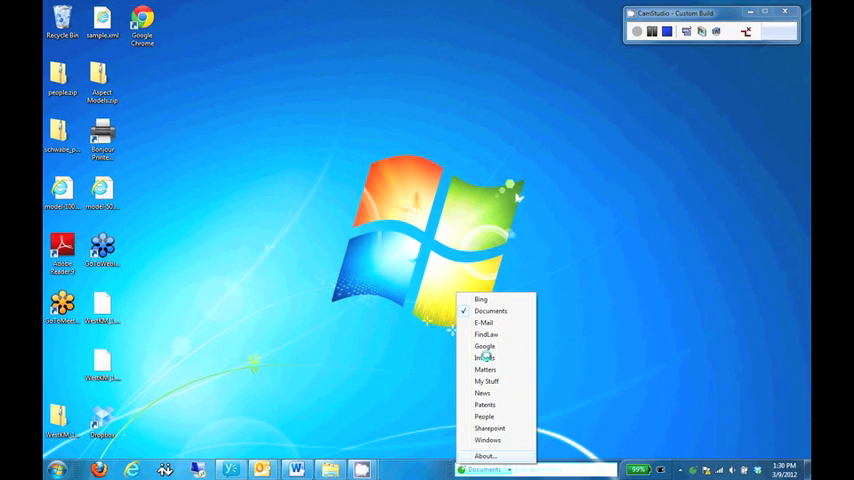
mouse_move(485, 416)
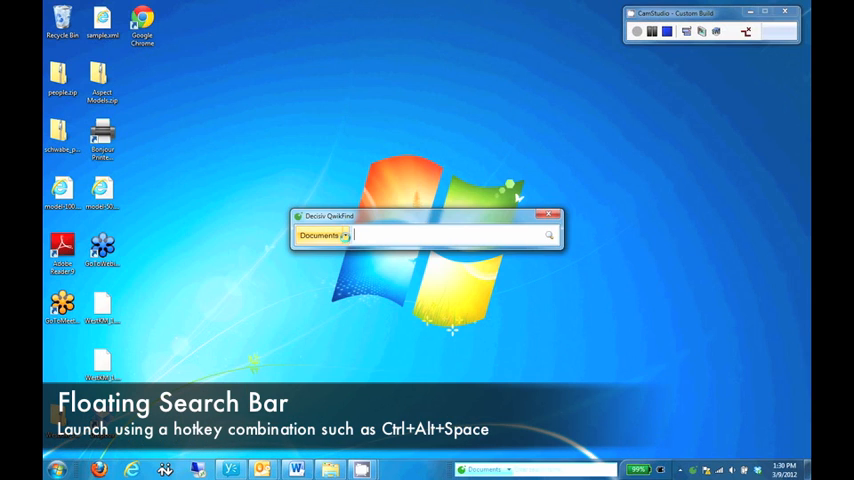
Step: Keep Documents as the QwikFind source and search for 'exec'
click(345, 235)
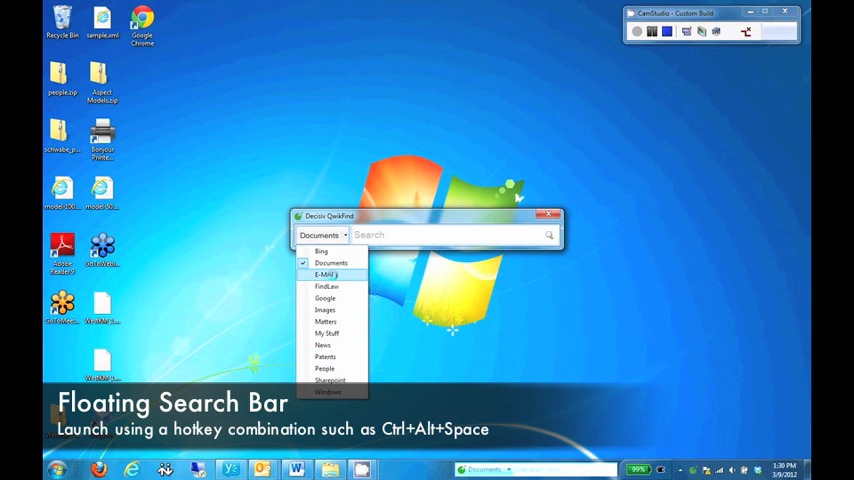
text(exec)
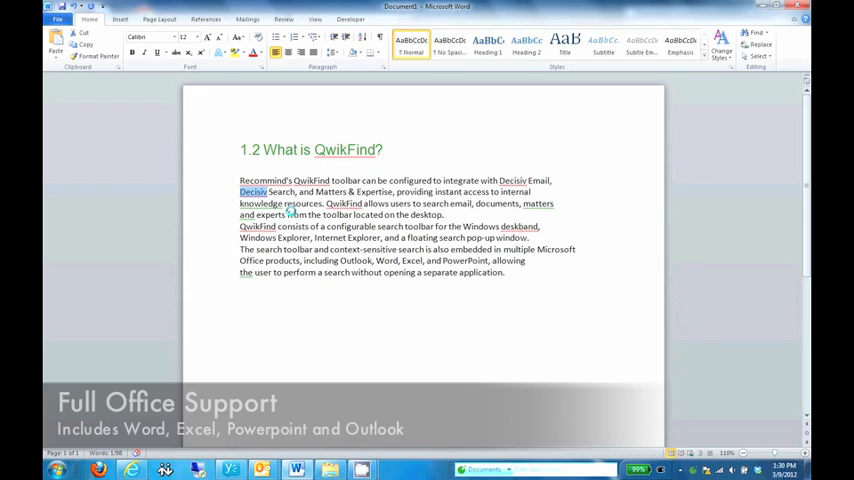
Step: Search Documents for 'Decisiv' via the word's QwikFind context menu, showing 7,962 results
right_click(253, 203)
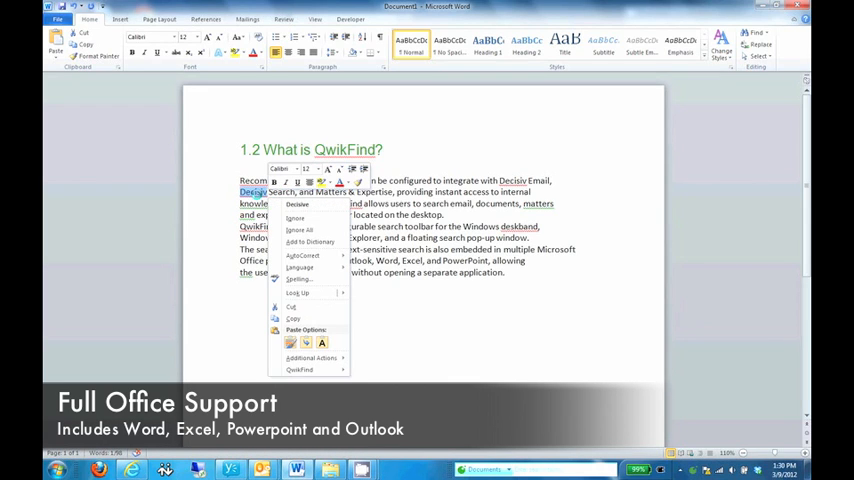
click(300, 370)
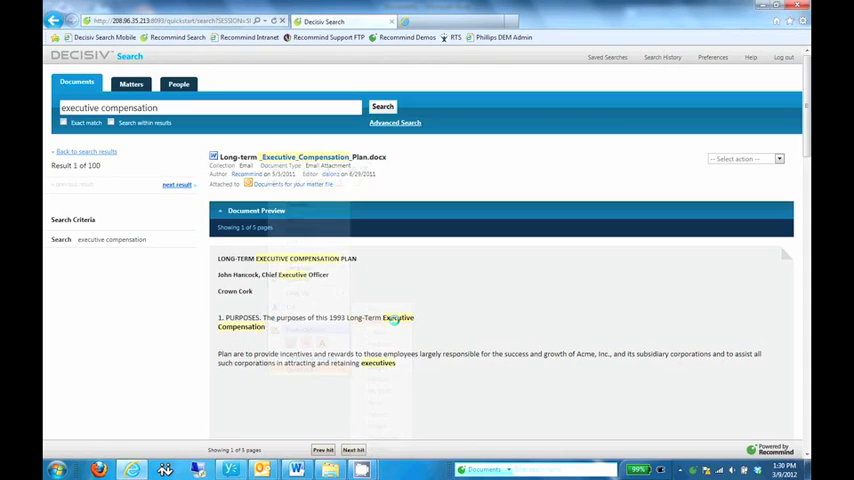
click(382, 107)
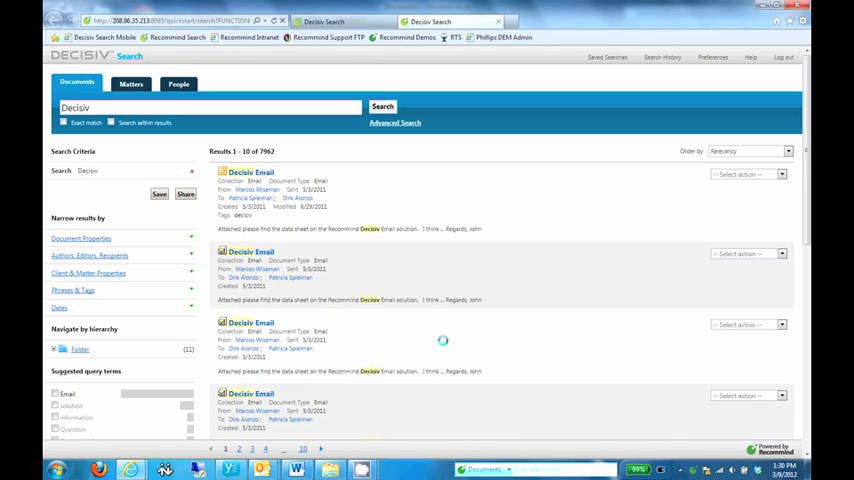
Step: Search Matters for 'bridgestone', then People for 'wireless contract'
click(513, 468)
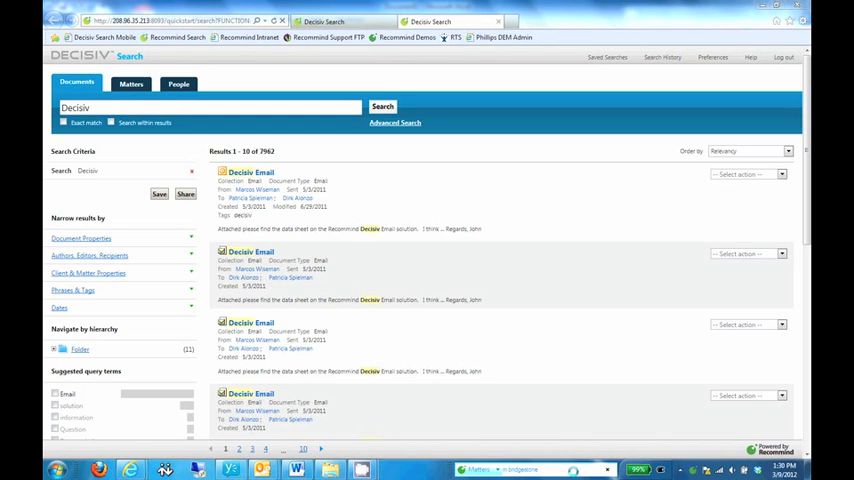
click(131, 84)
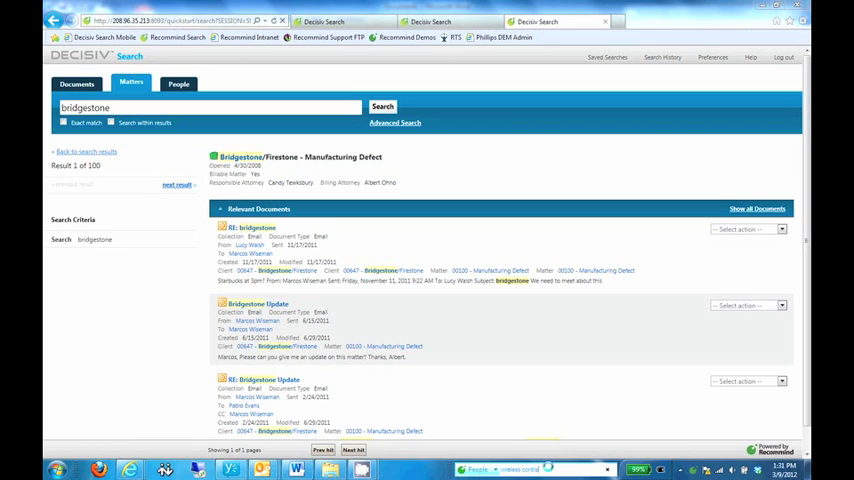
click(178, 84)
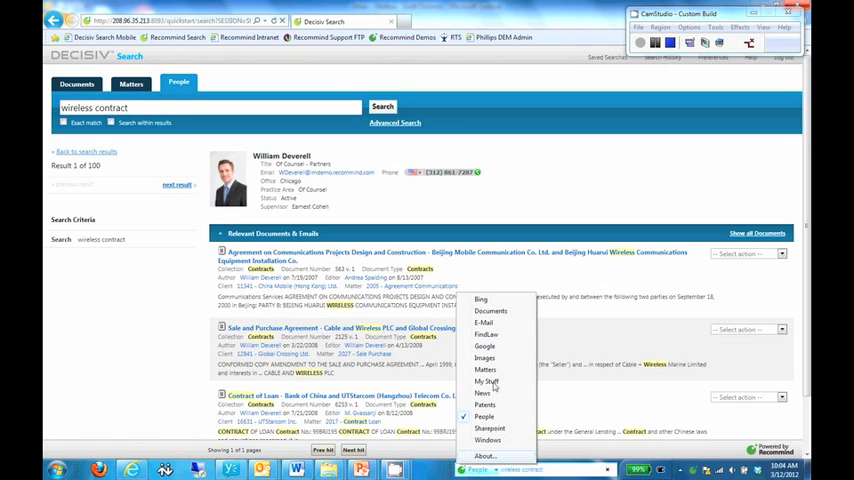
Step: Search SharePoint for 'contract' and open the Contracting for Professional Services document
click(487, 381)
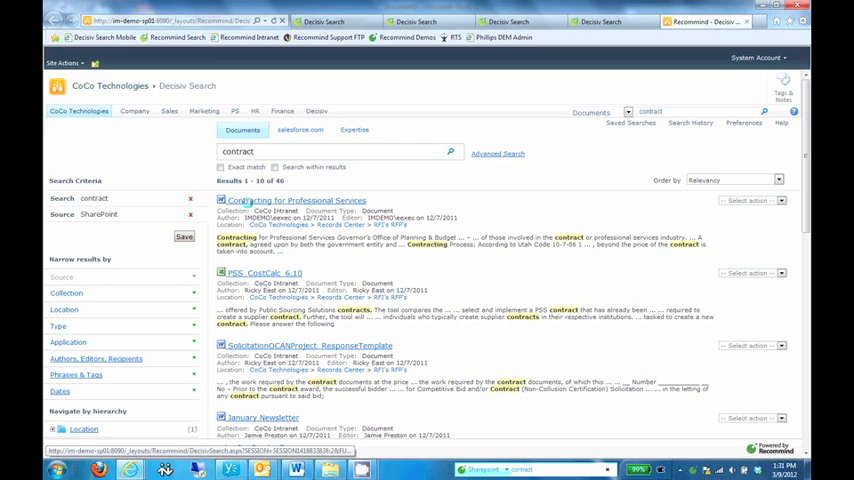
click(296, 200)
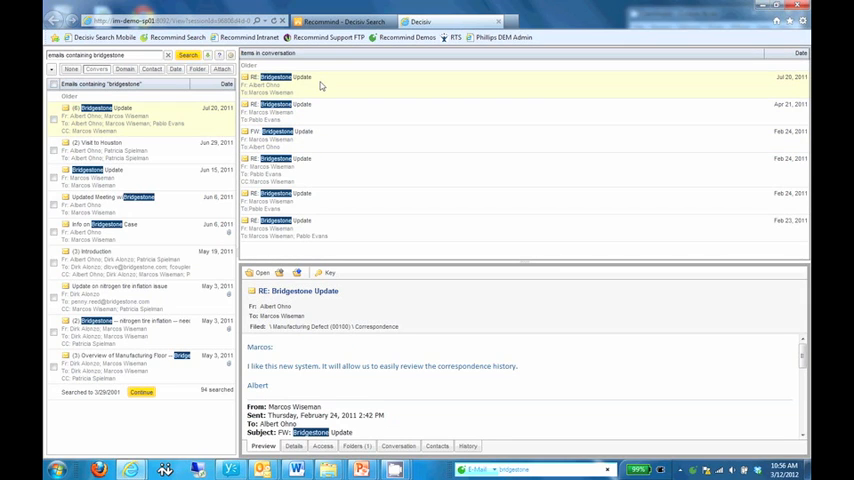
mouse_move(431, 302)
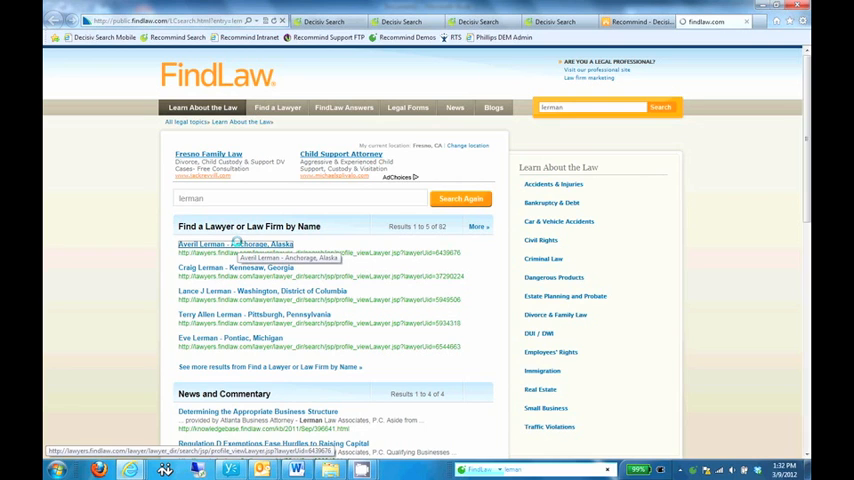
Step: Open the first lawyer listing, then search Patents for 'touch screen'
click(210, 244)
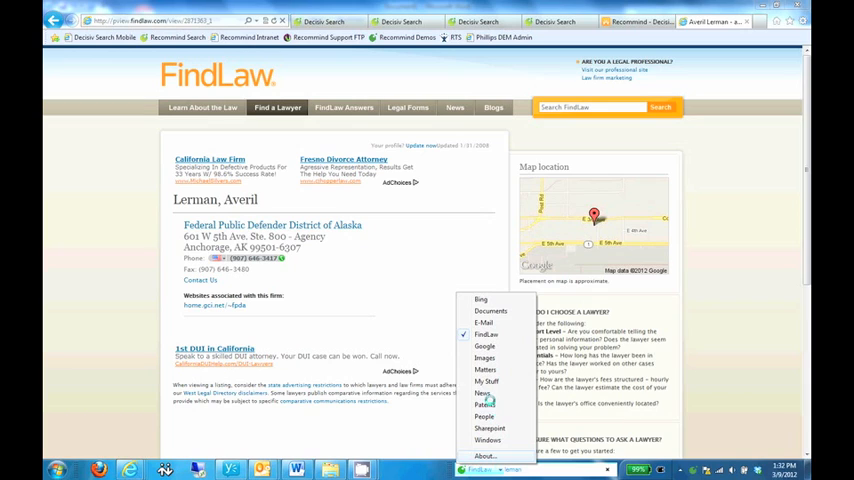
click(484, 404)
text(touch screen)
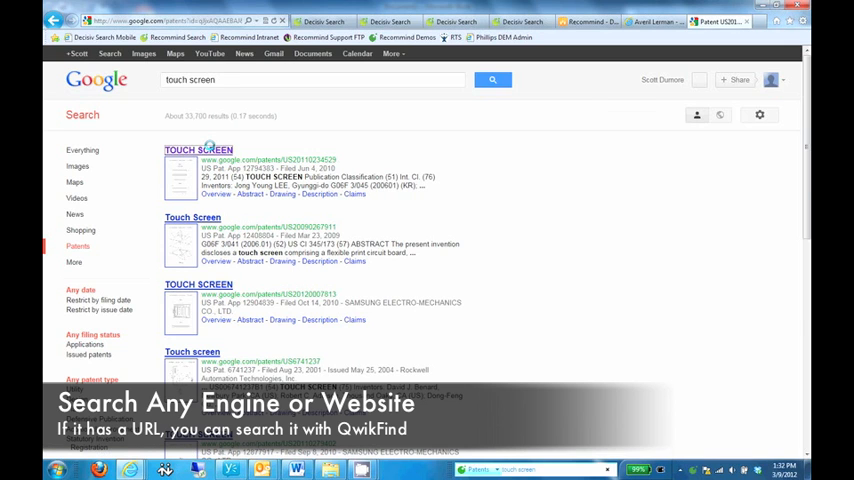
click(198, 150)
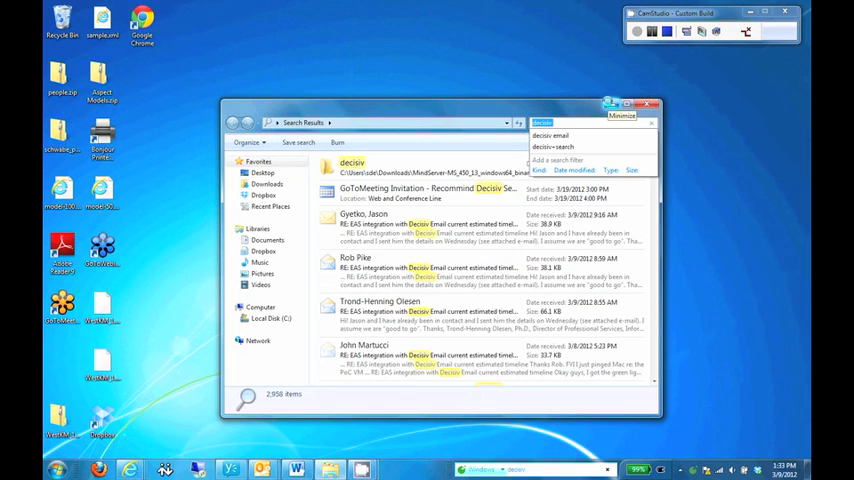
Step: Minimize the Windows Explorer results for 'decisiv'
click(611, 107)
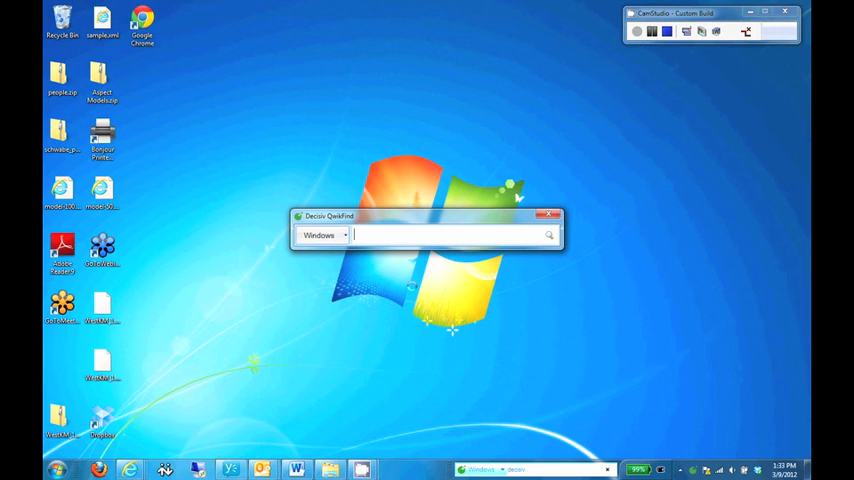
Step: Choose Google as the source and type 'What is the meaning of life'
click(322, 234)
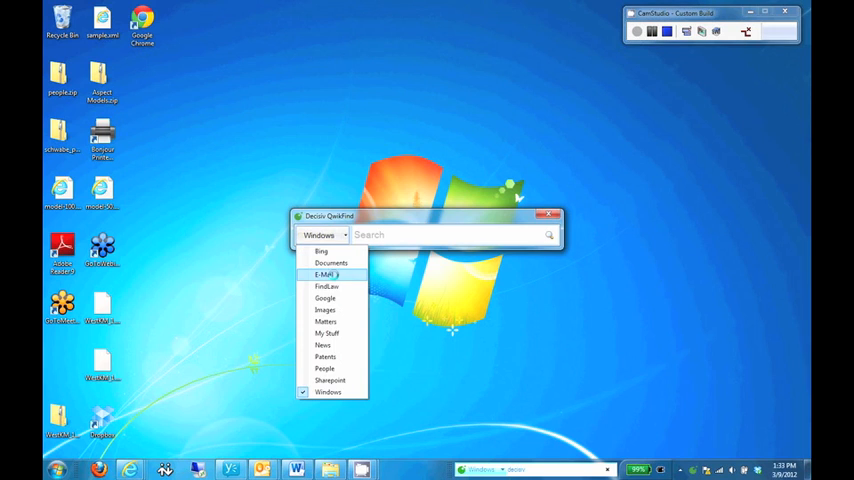
click(324, 298)
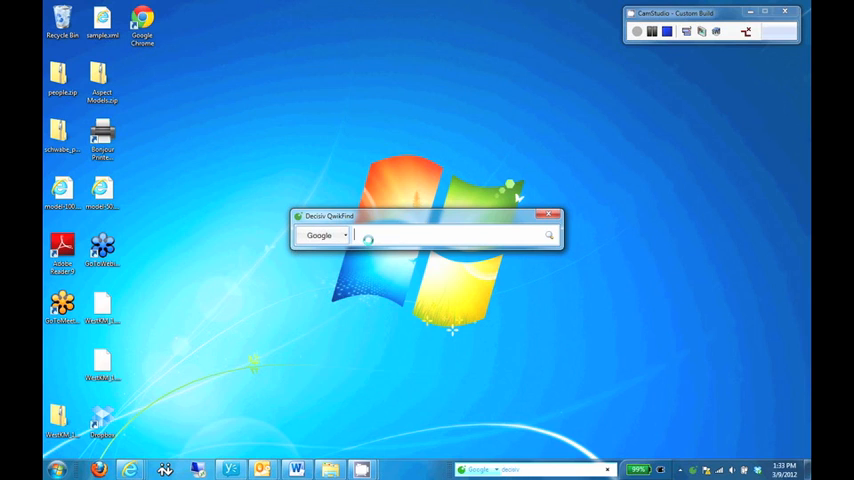
text(What is the me)
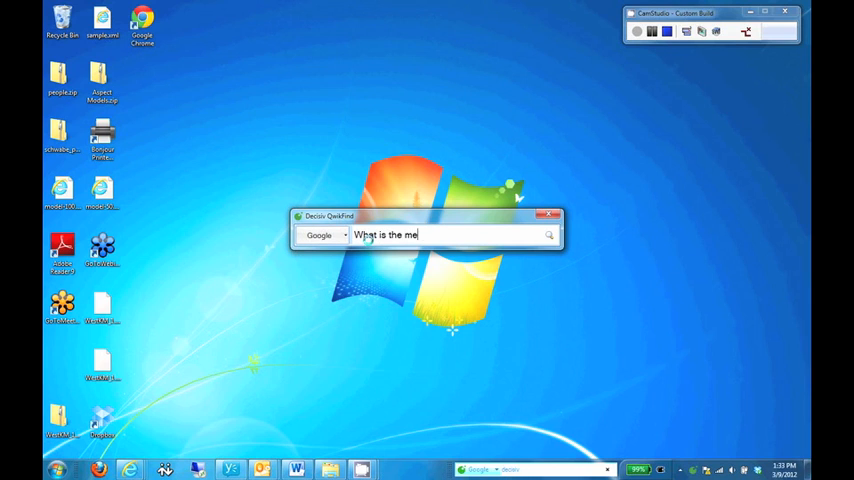
text(aning of life)
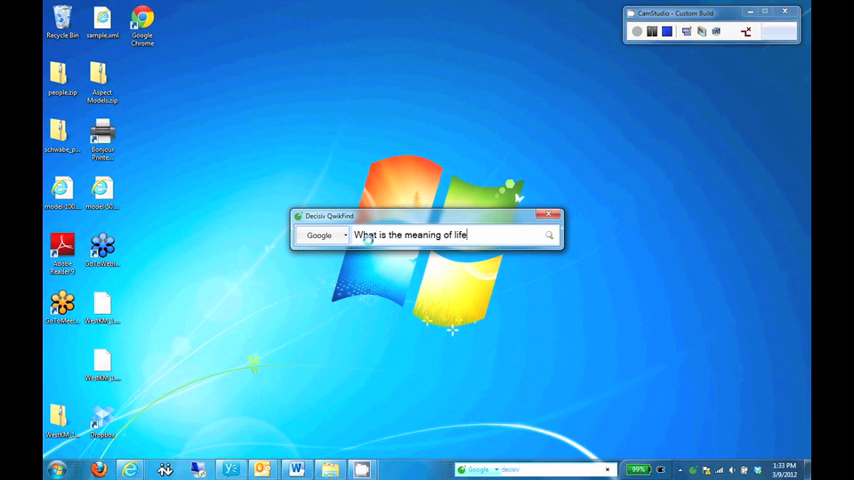